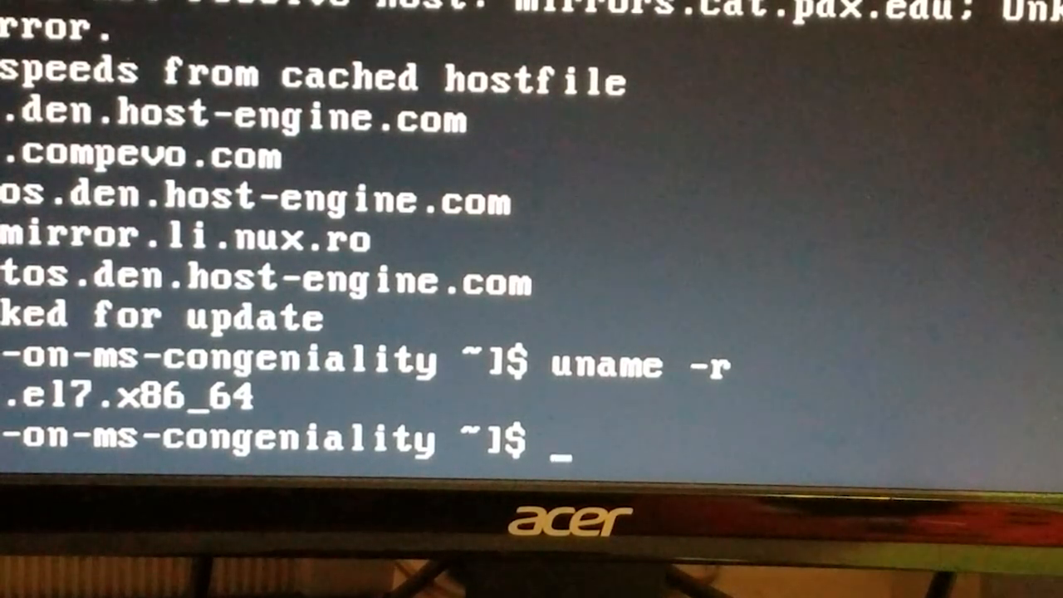
Query installed kernel-devel packages with rpm -q kernel-devel, revealing four versions including 3.10.0-693.21.1
type("rpm")
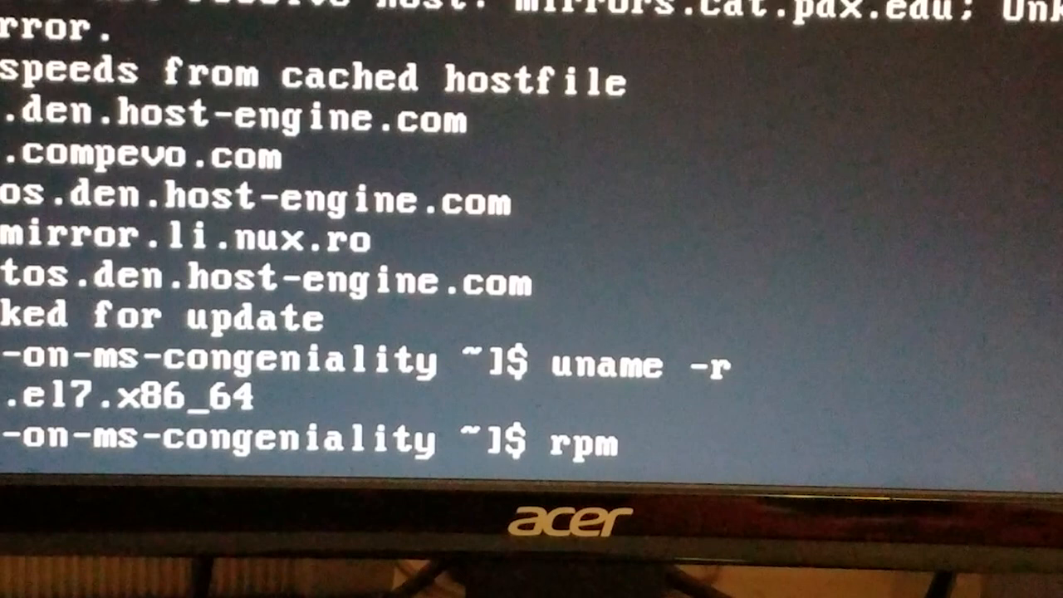
type("-q kernel-")
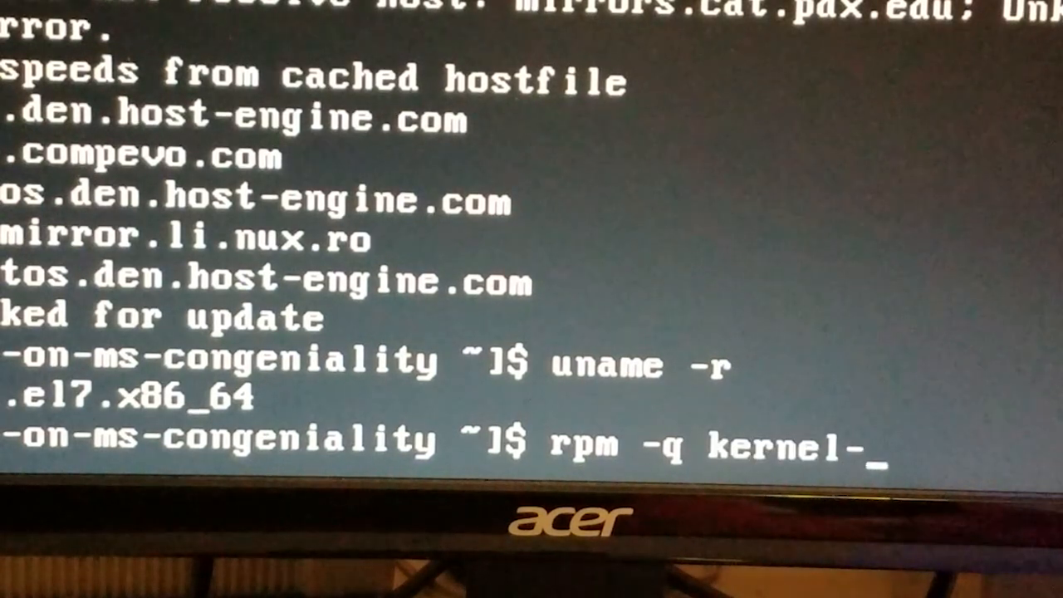
key("Return")
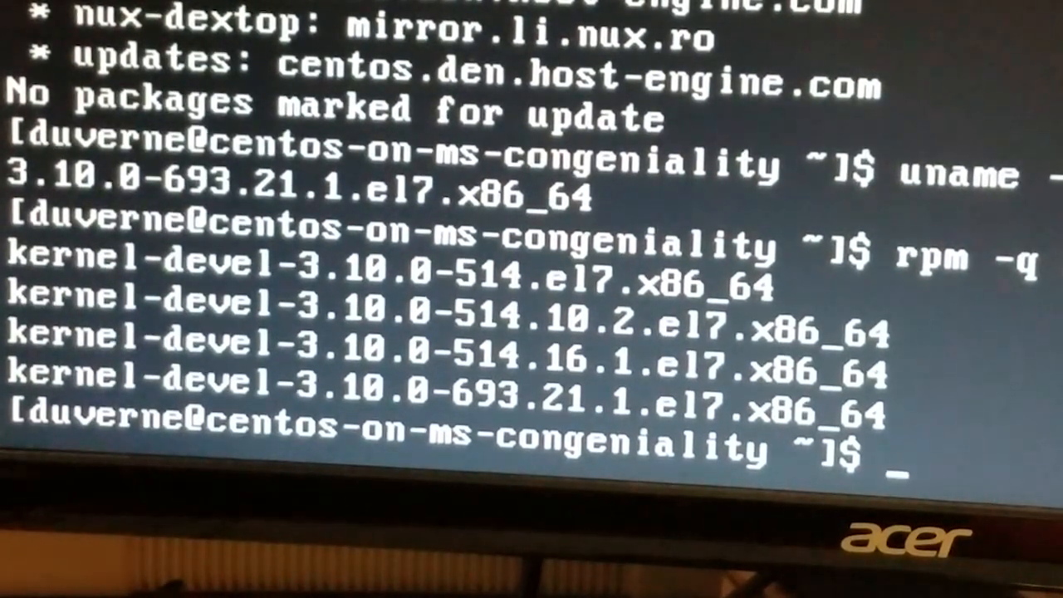
List the home folder with ls, showing the downloaded NVIDIA Linux driver installer
type("ls")
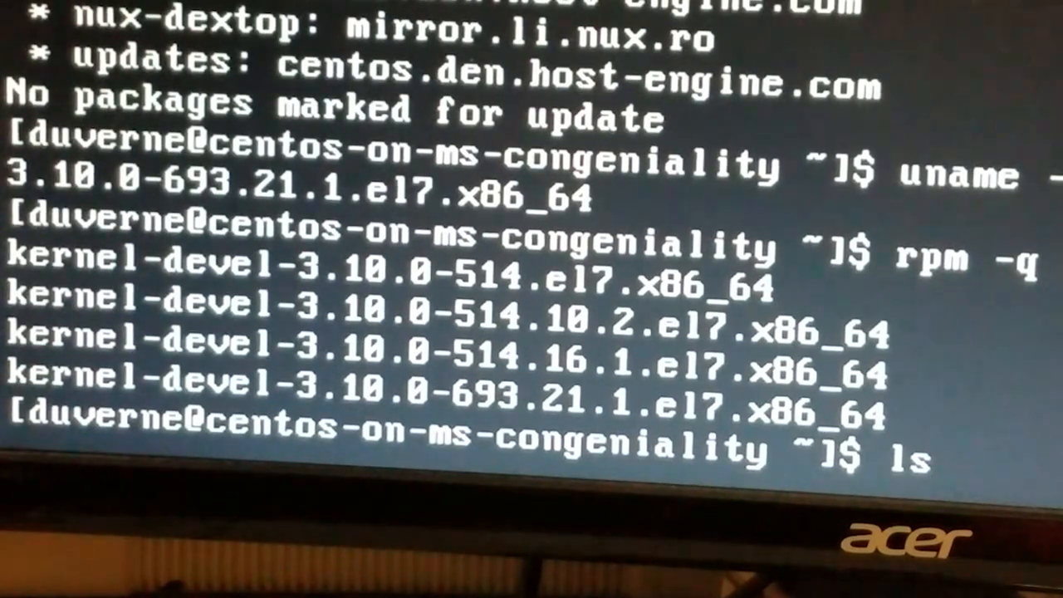
key("Return")
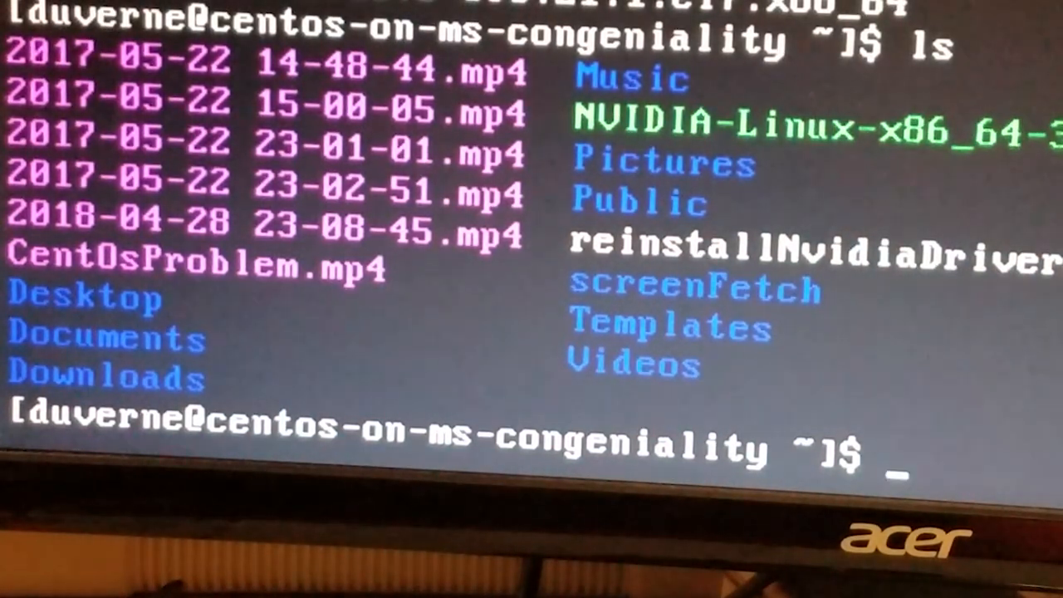